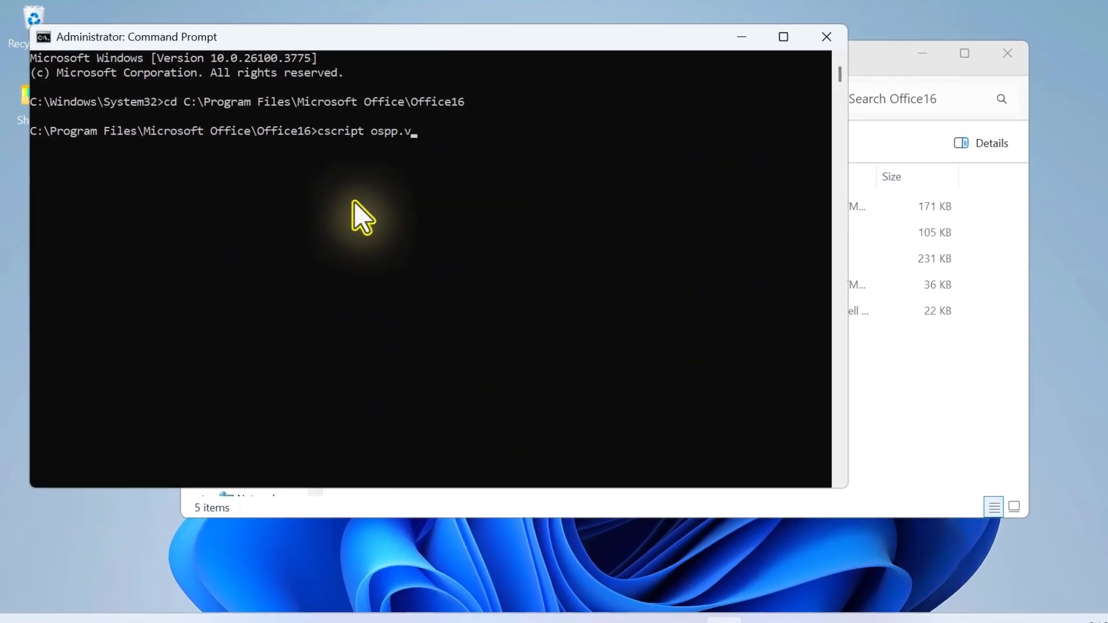
type("bs /dstatus")
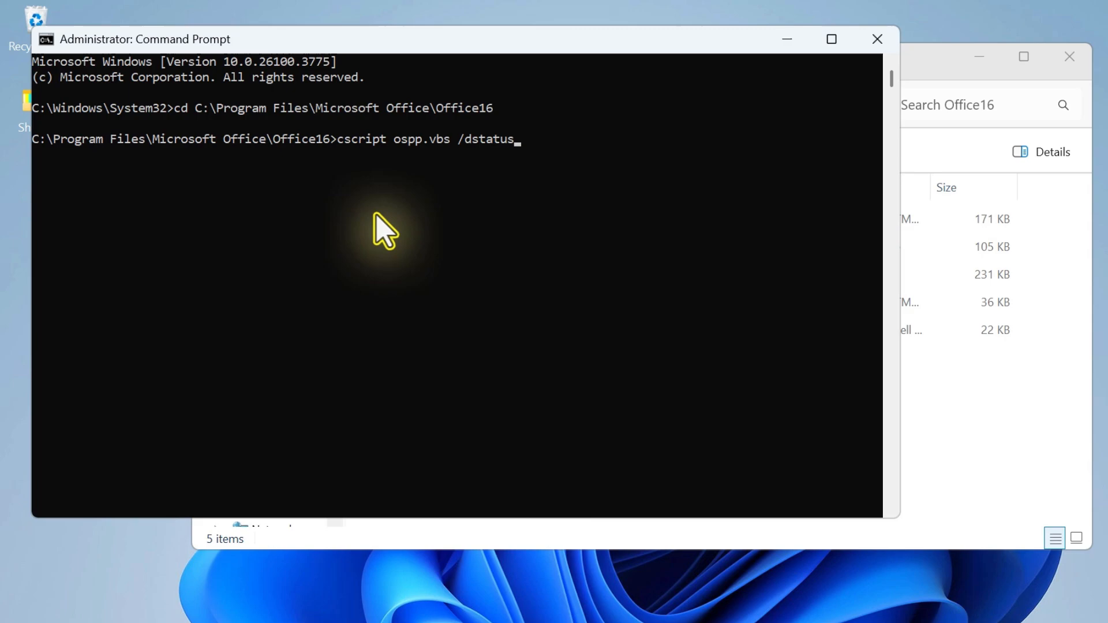